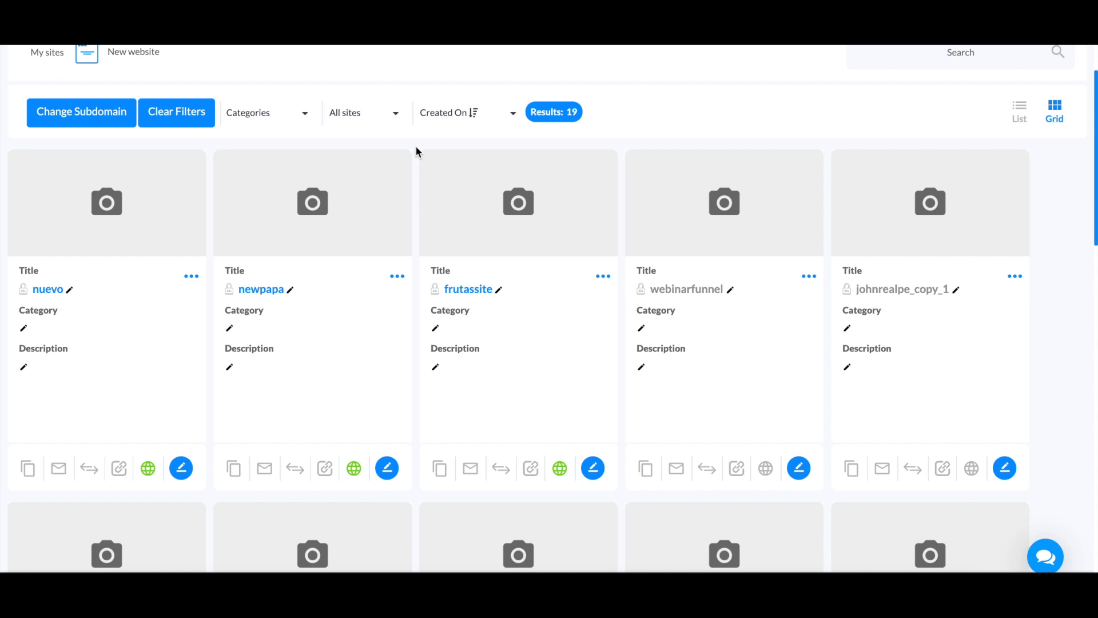
mouse_move(420, 169)
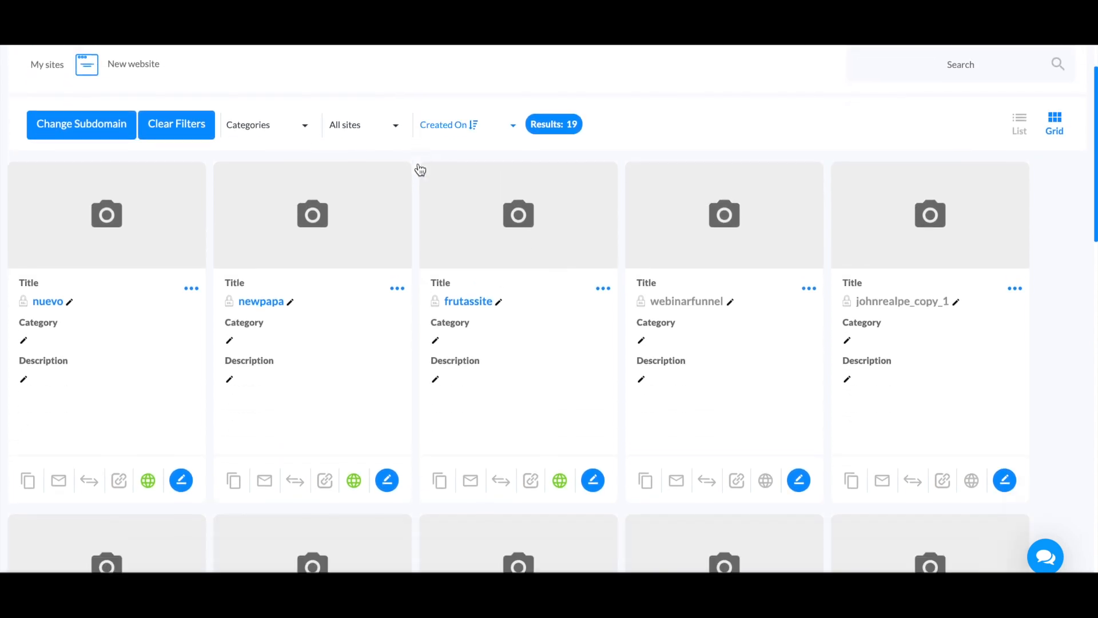
Step: Show the options menu for the 'nuevo' site card in the My sites grid
scroll(down, 3)
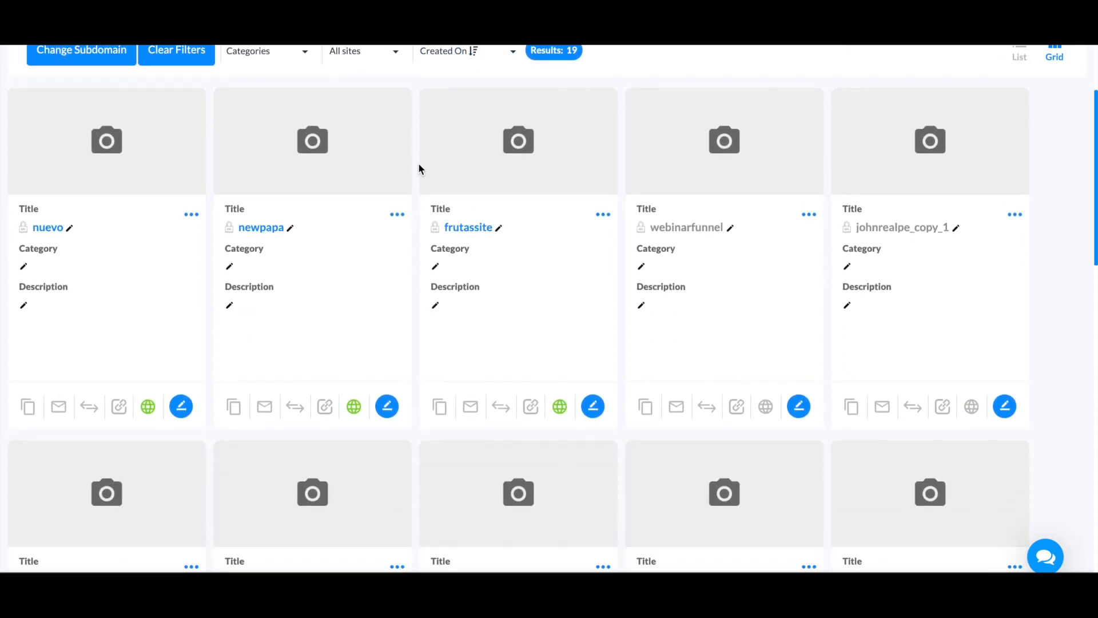
scroll(down, 3)
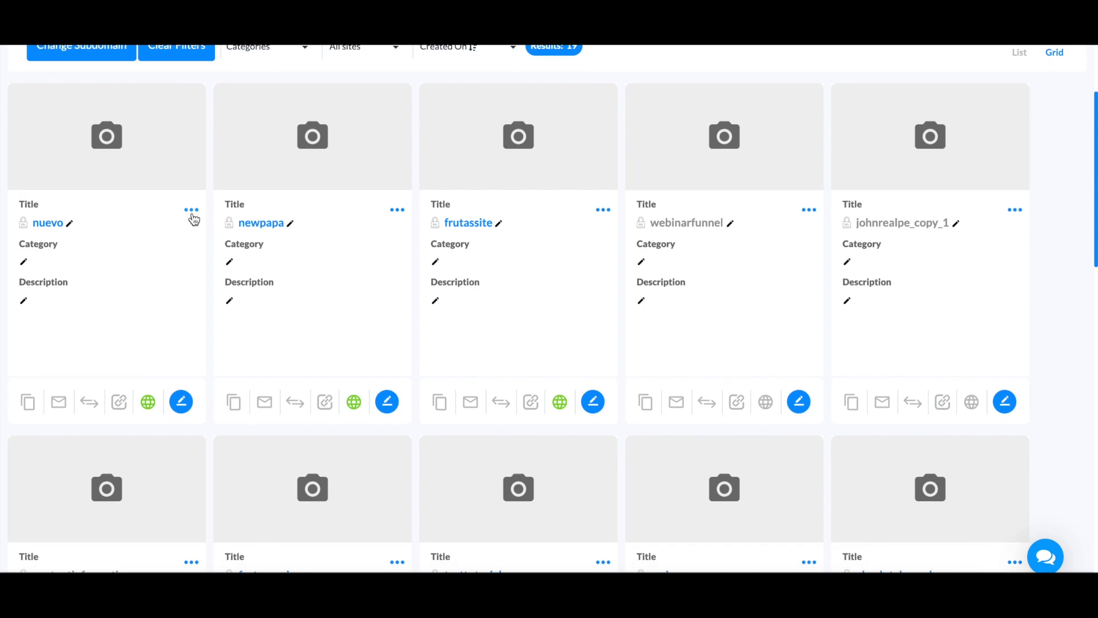
click(191, 210)
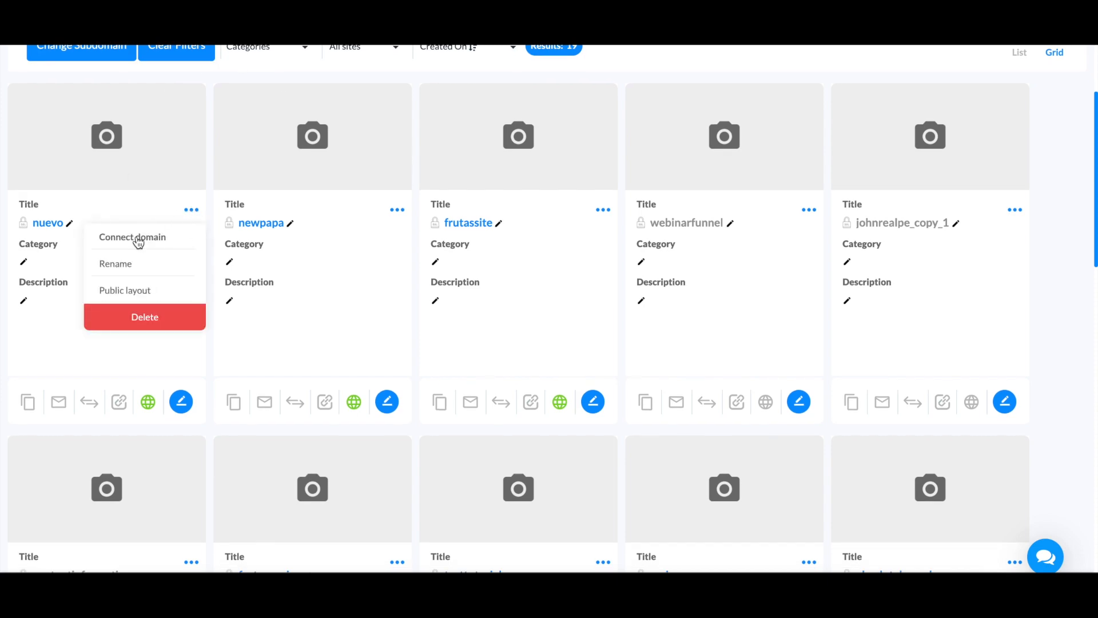
Step: Choose Connect domain for nuevo and enter casasdeorlando.com as the custom domain
click(133, 238)
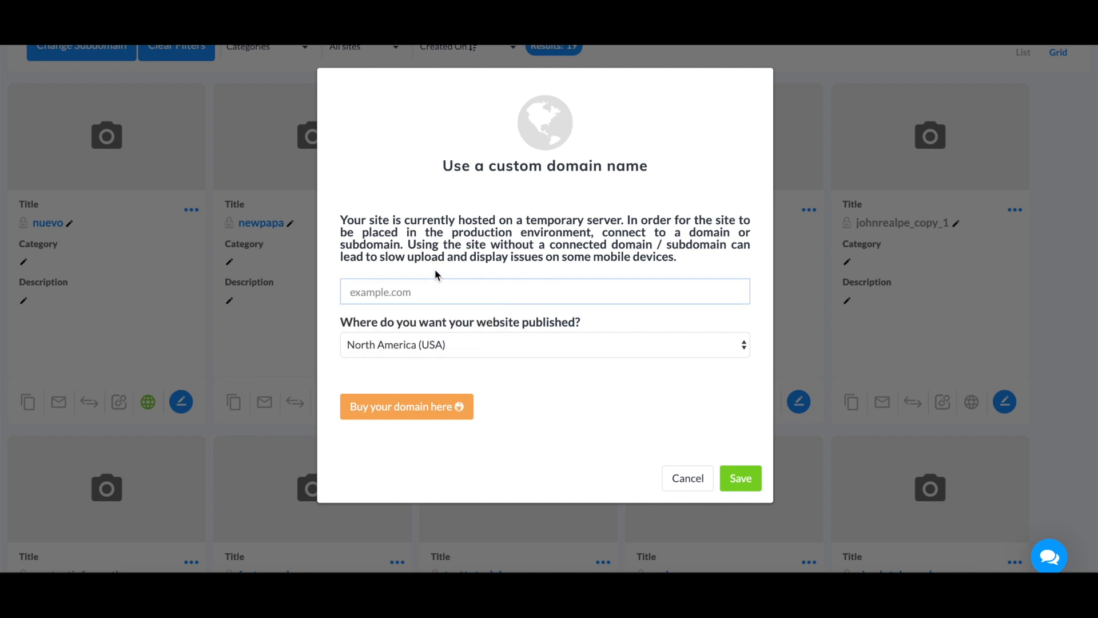
text(casasdeorlando.com)
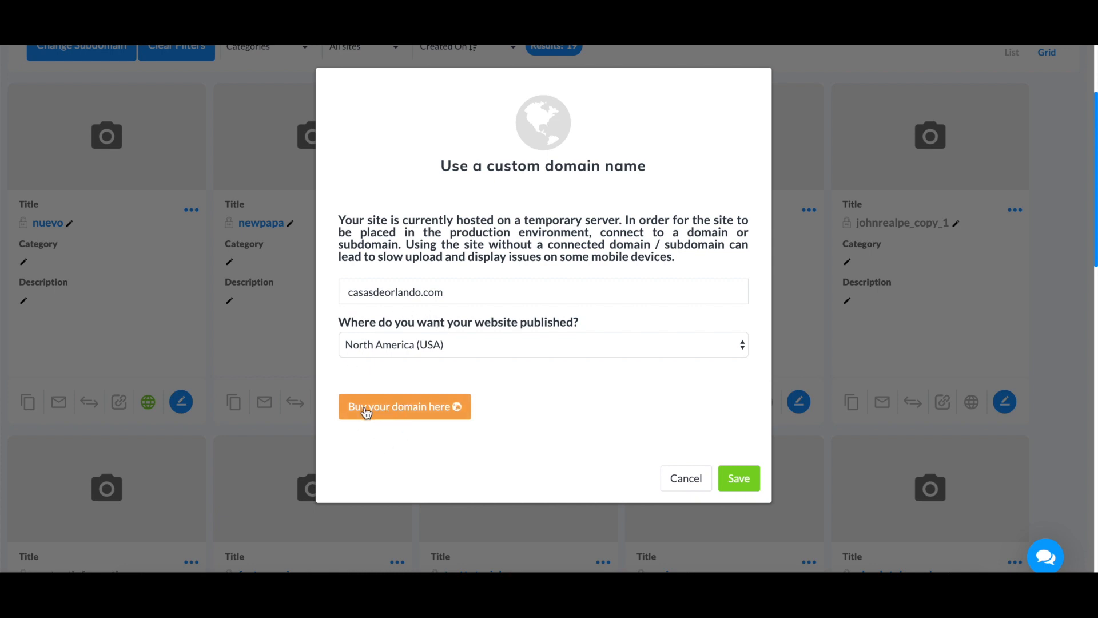
mouse_move(495, 405)
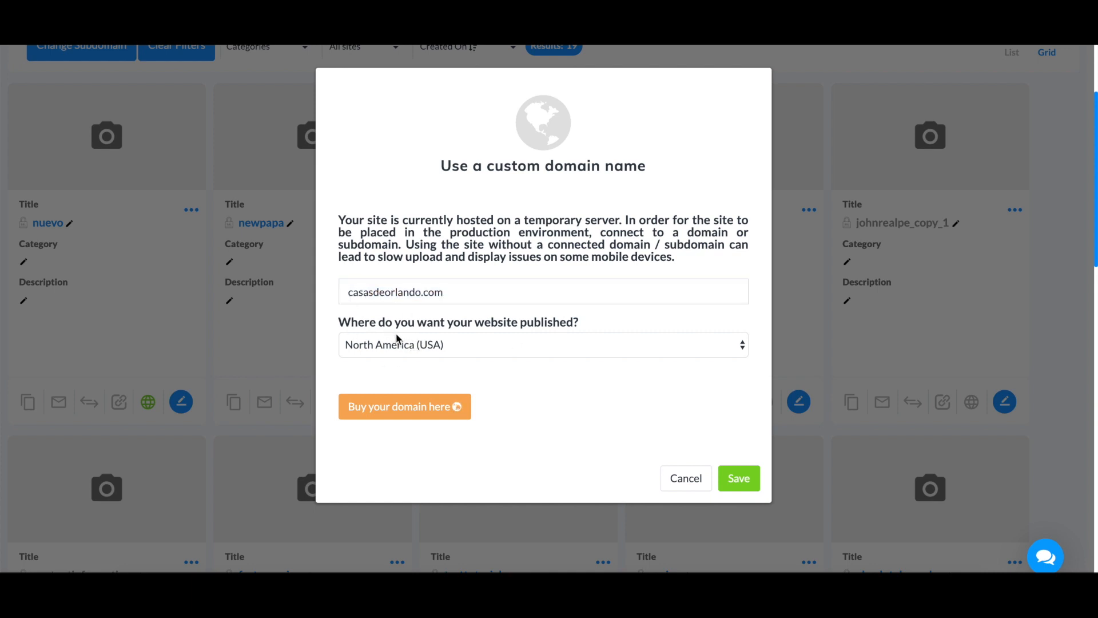
Step: Try Europe (London), settle on CDN (All regions) as publishing region, then cancel the dialog
click(542, 344)
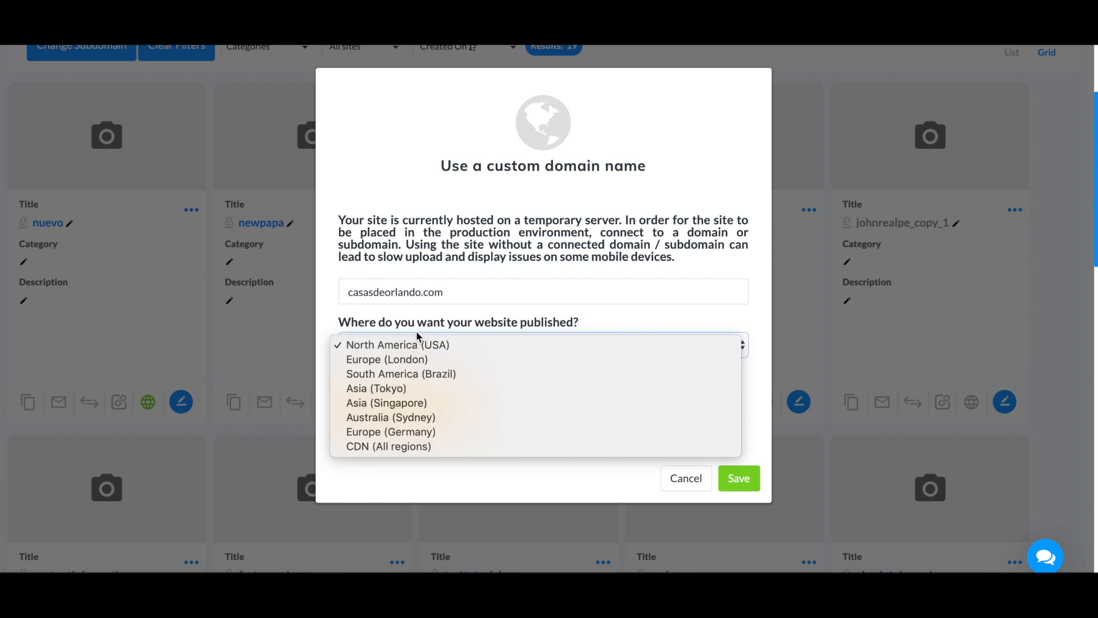
mouse_move(413, 347)
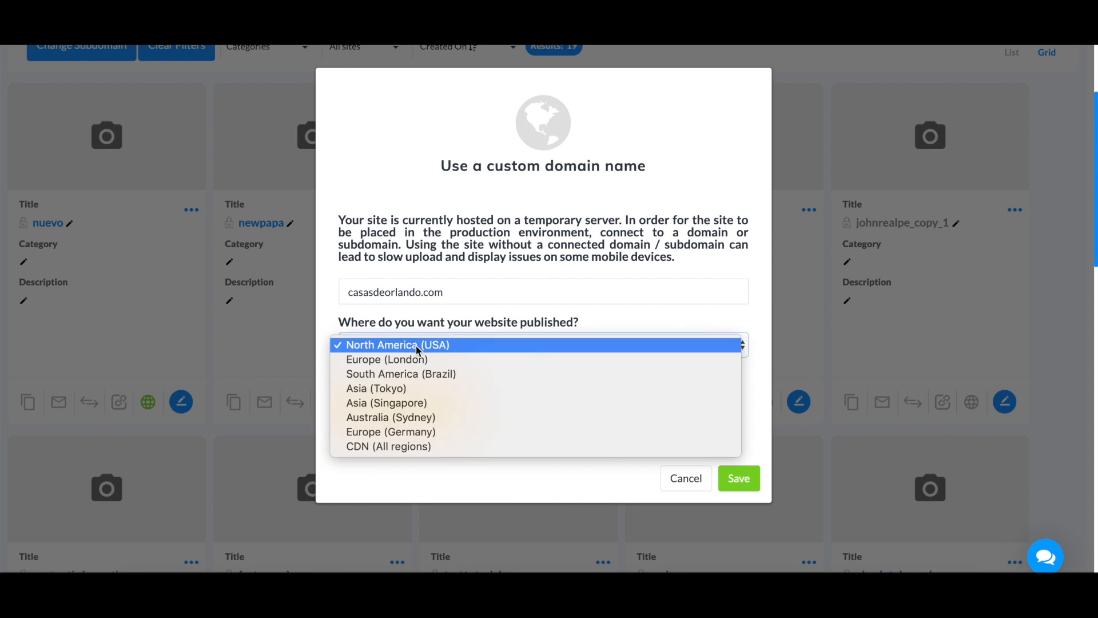
mouse_move(389, 366)
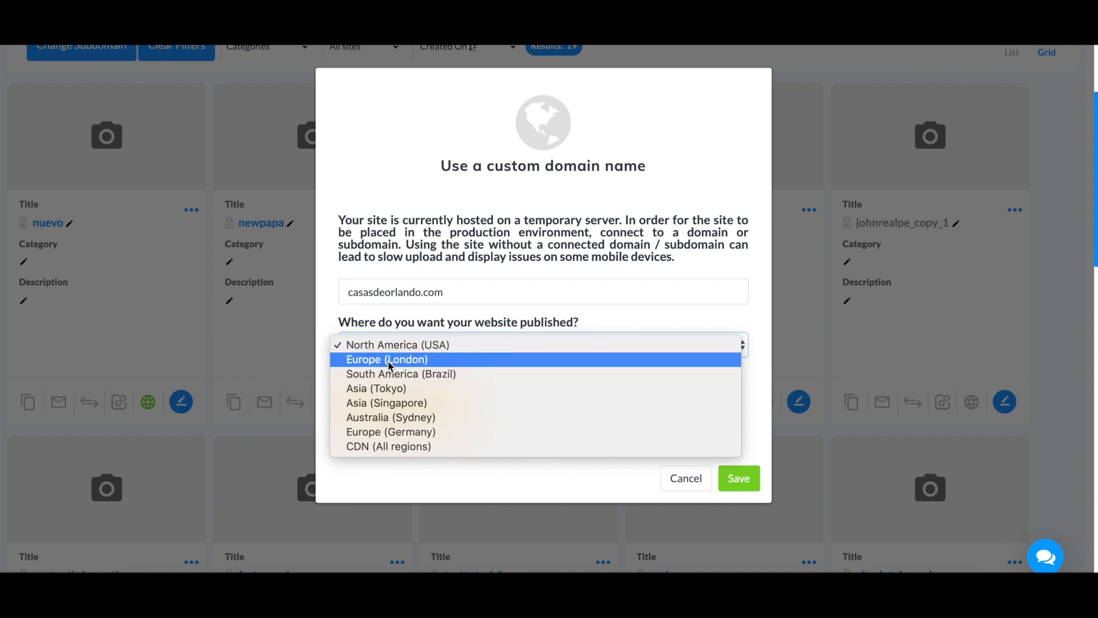
click(387, 359)
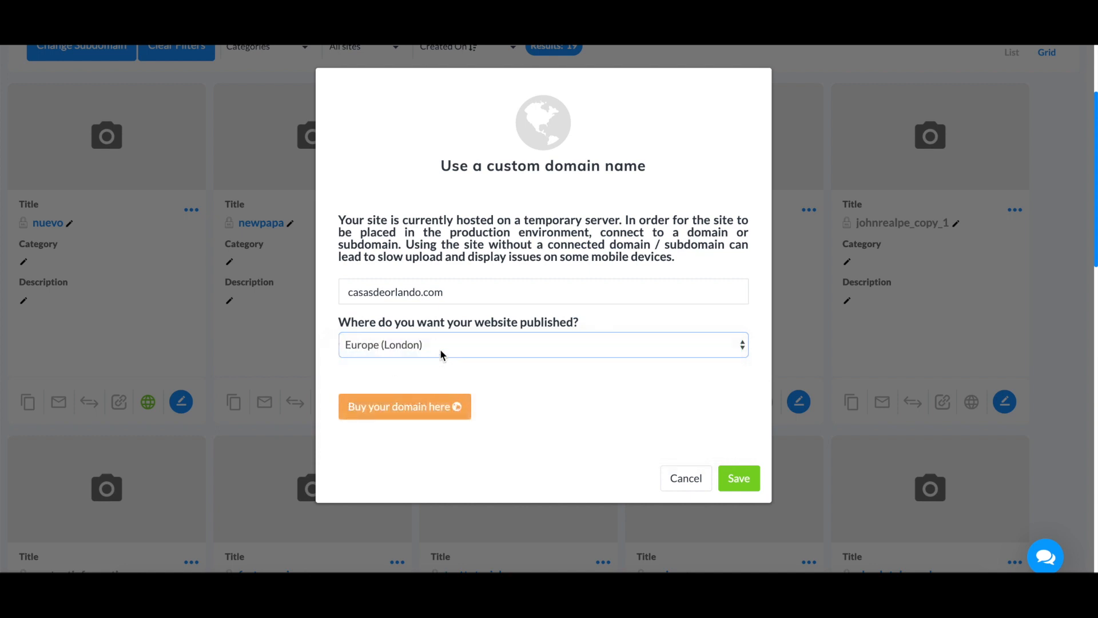
click(543, 344)
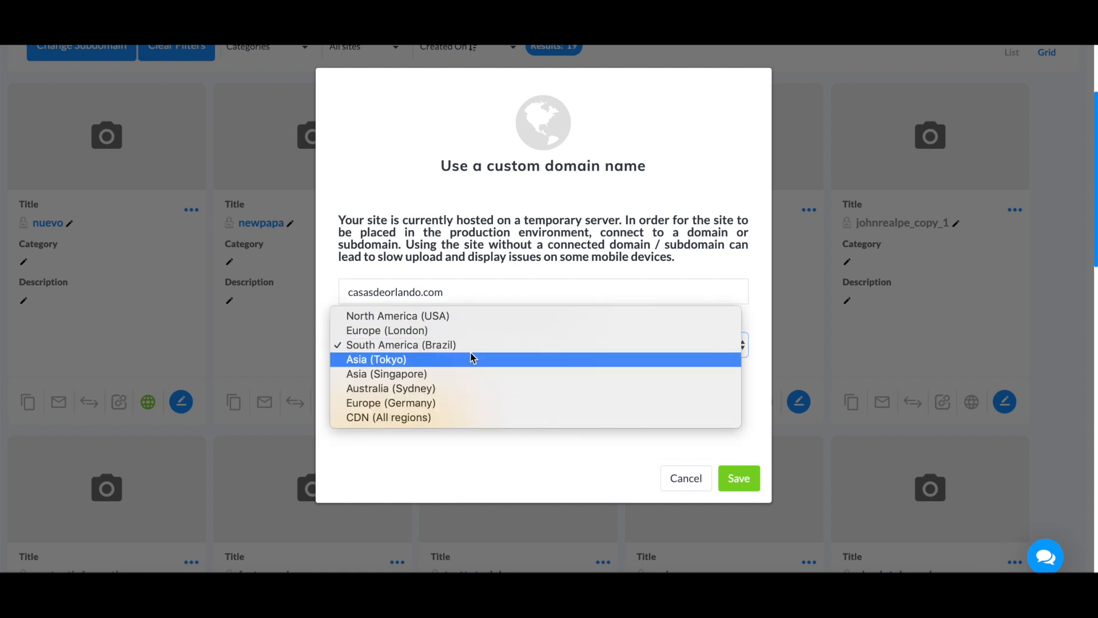
mouse_move(365, 416)
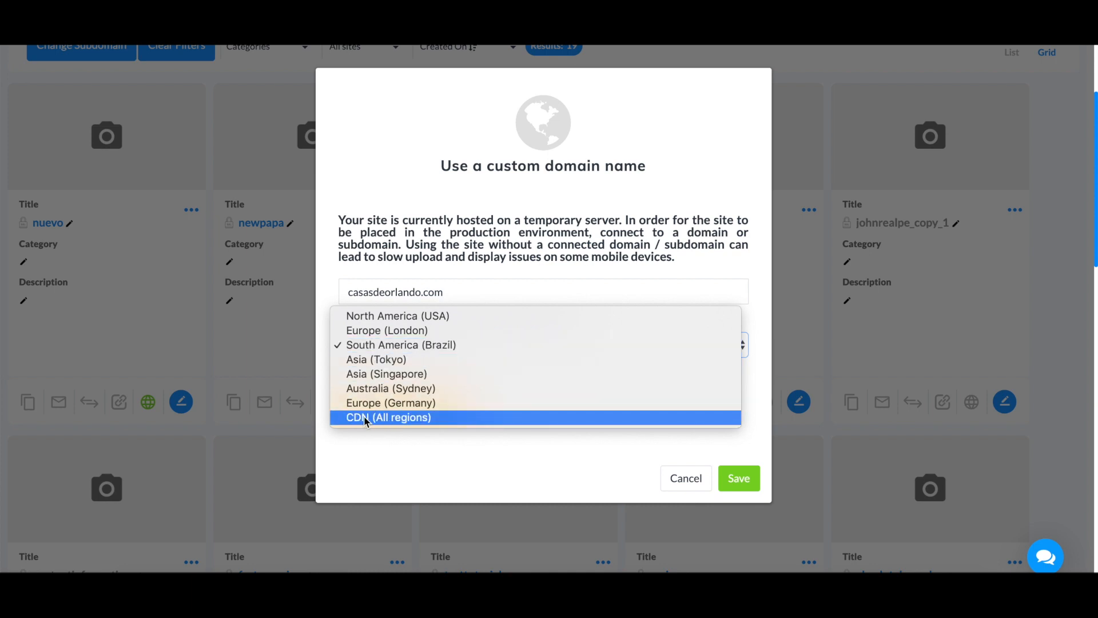
click(389, 416)
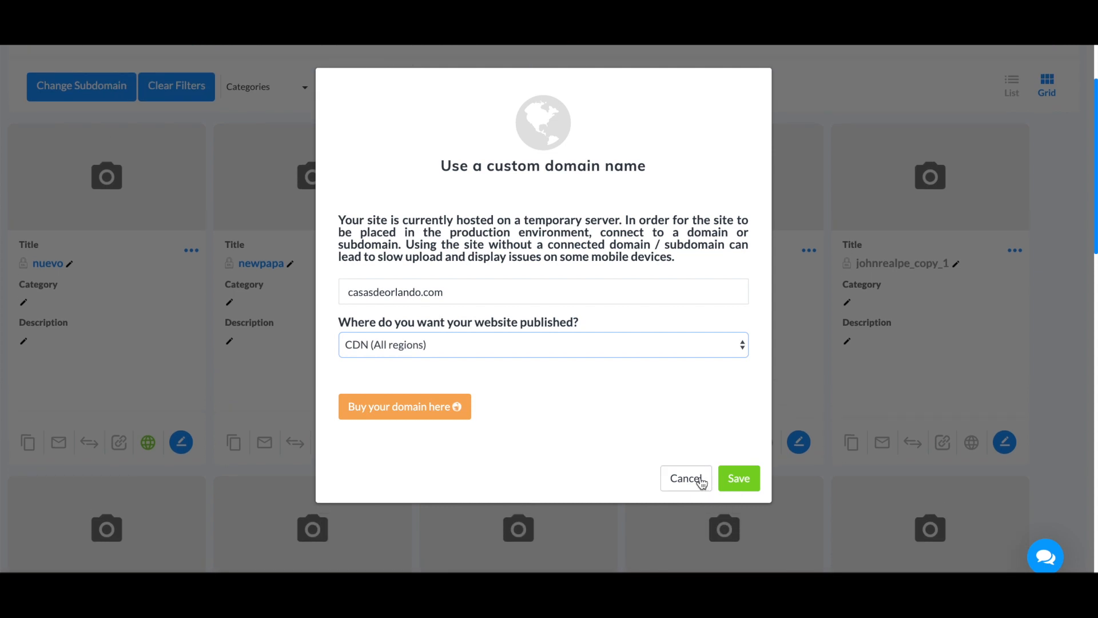
click(686, 479)
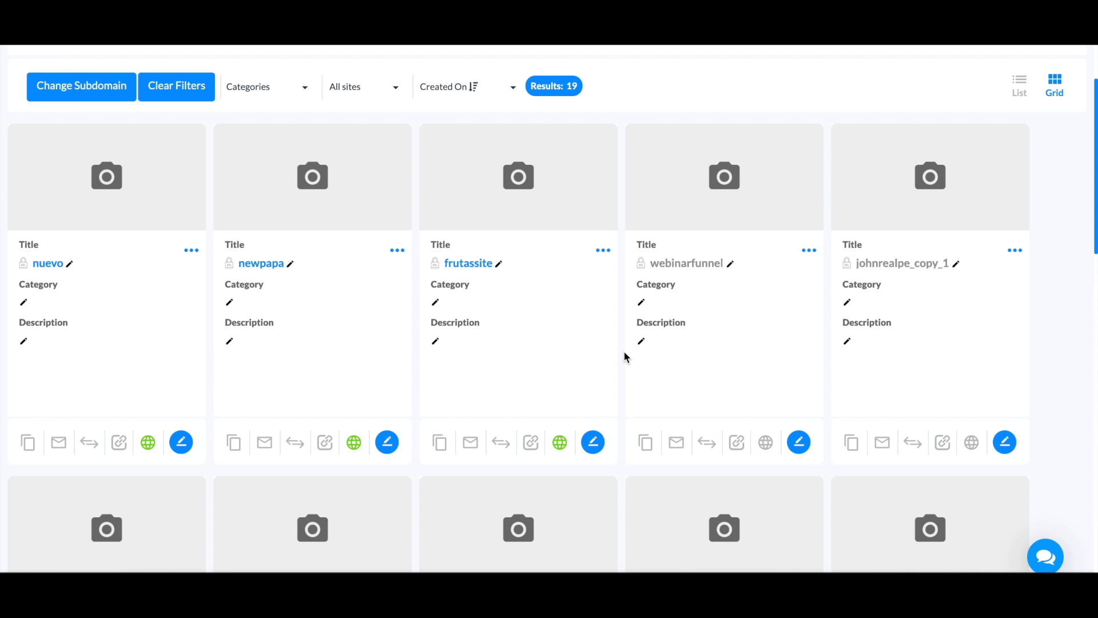
mouse_move(621, 357)
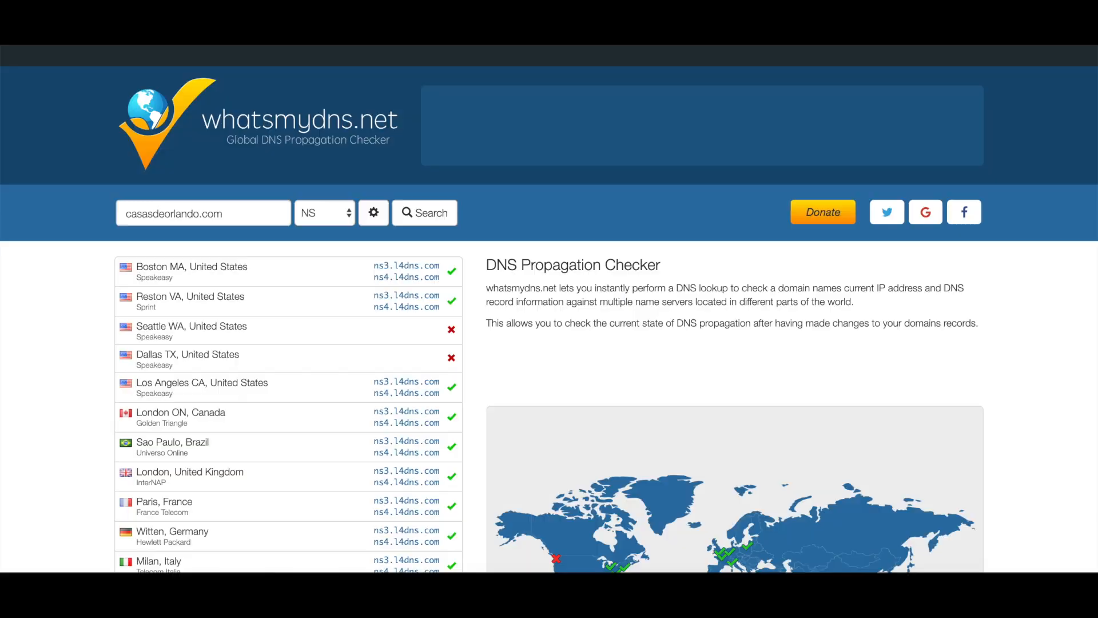
mouse_move(310, 146)
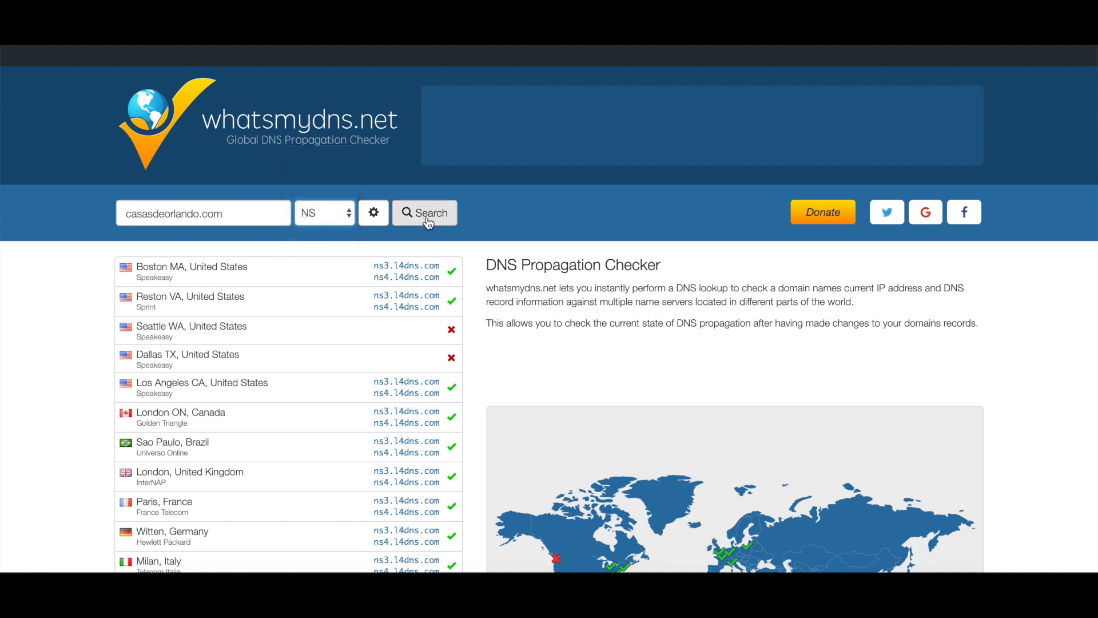
Step: Search NS records for casasdeorlando.com and inspect the ns3/ns4.l4dns.com results across locations
click(424, 213)
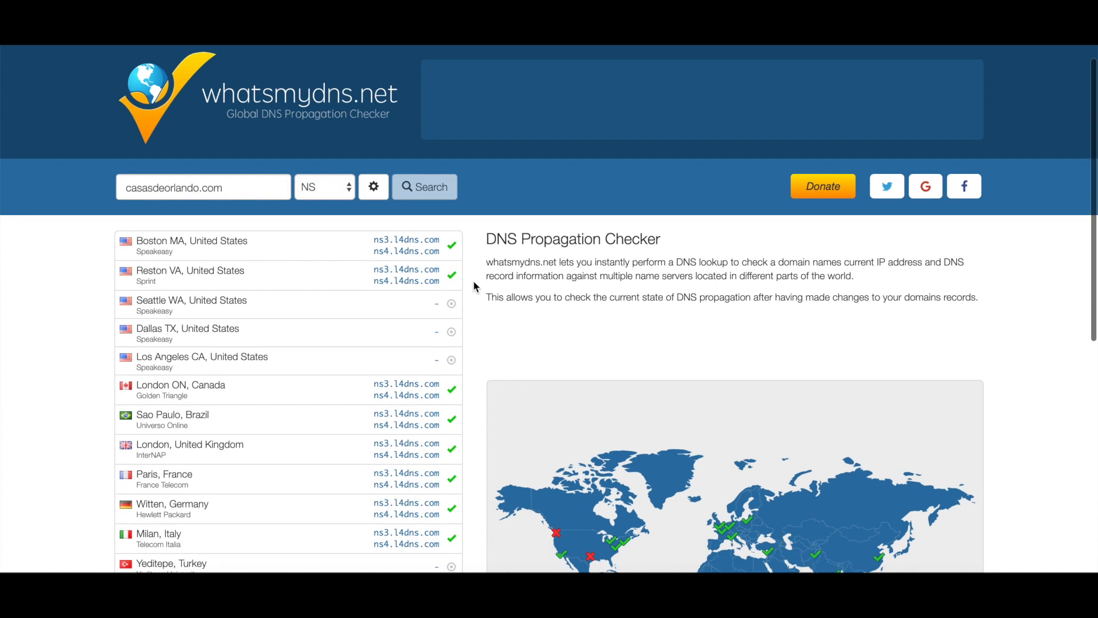
scroll(down, 3)
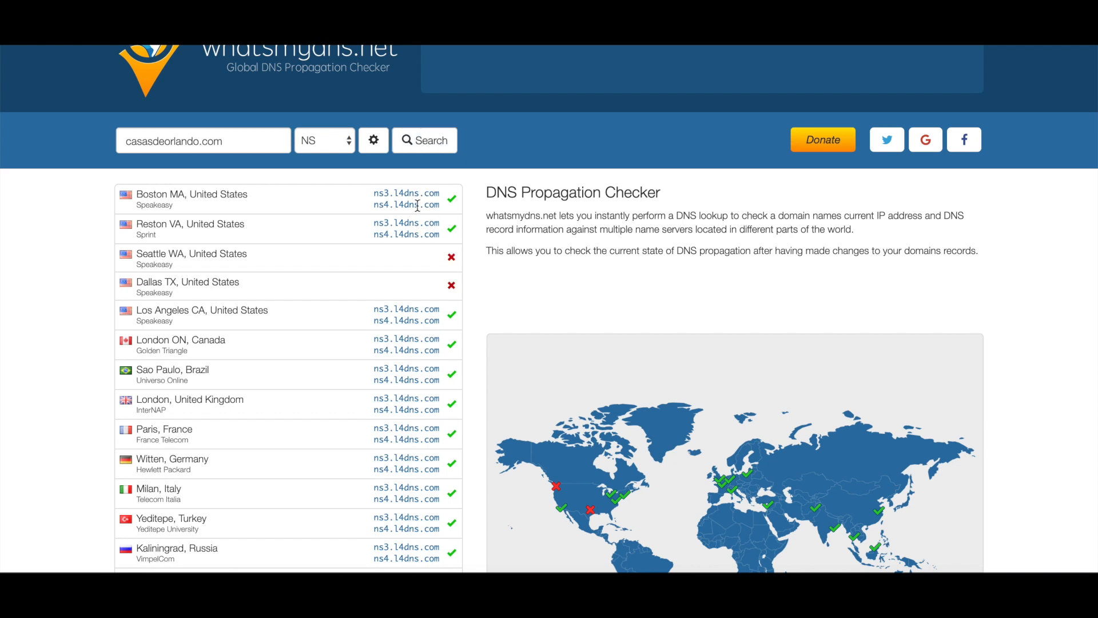
double_click(382, 192)
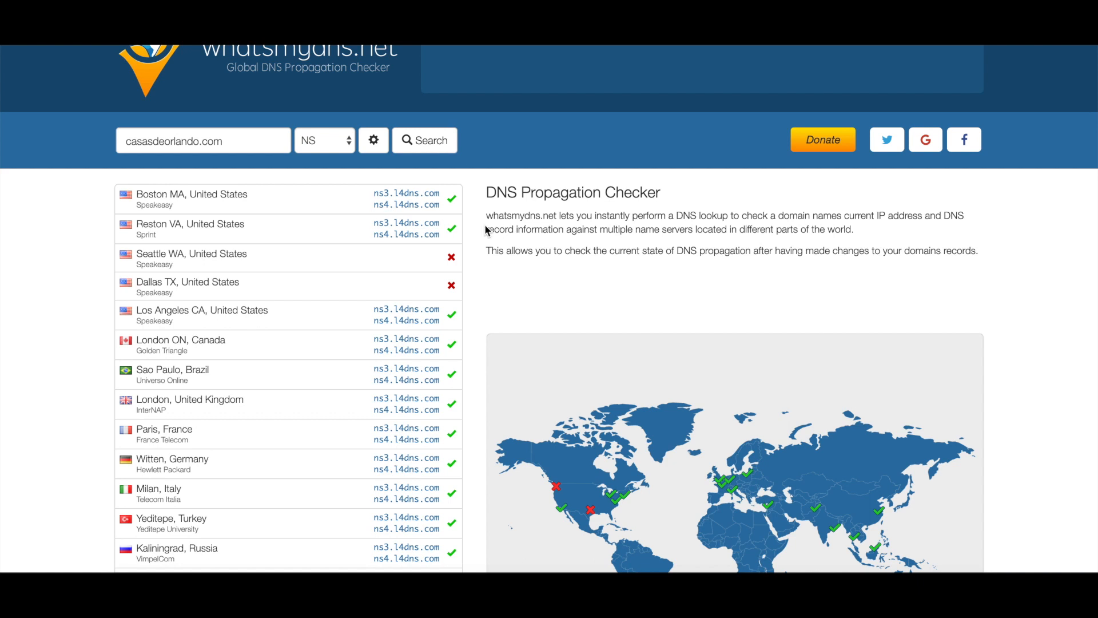
mouse_move(331, 379)
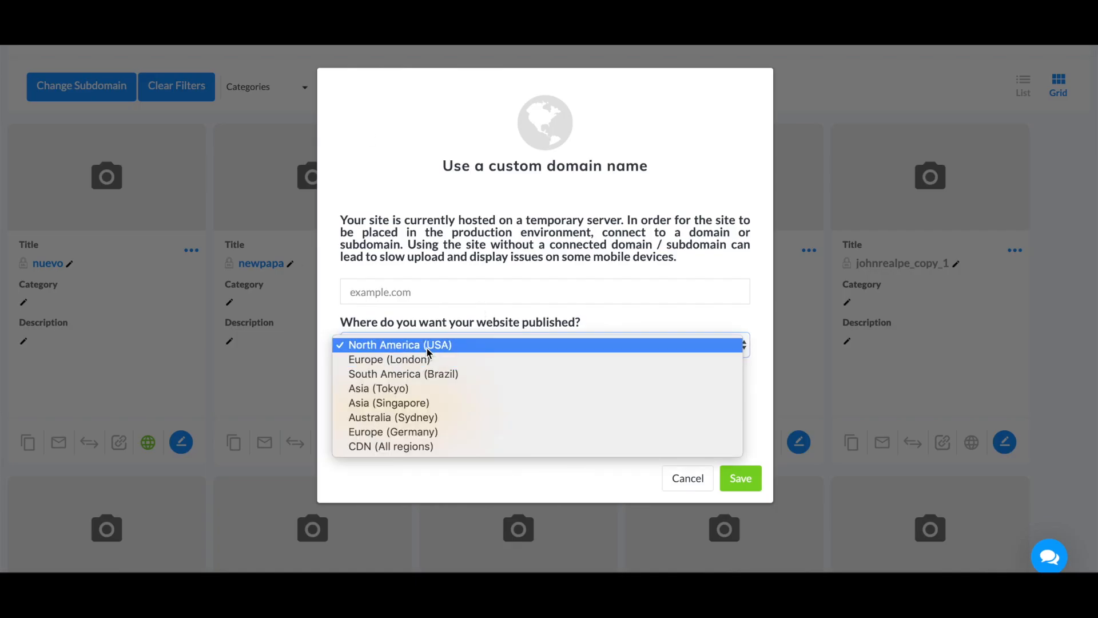
click(428, 345)
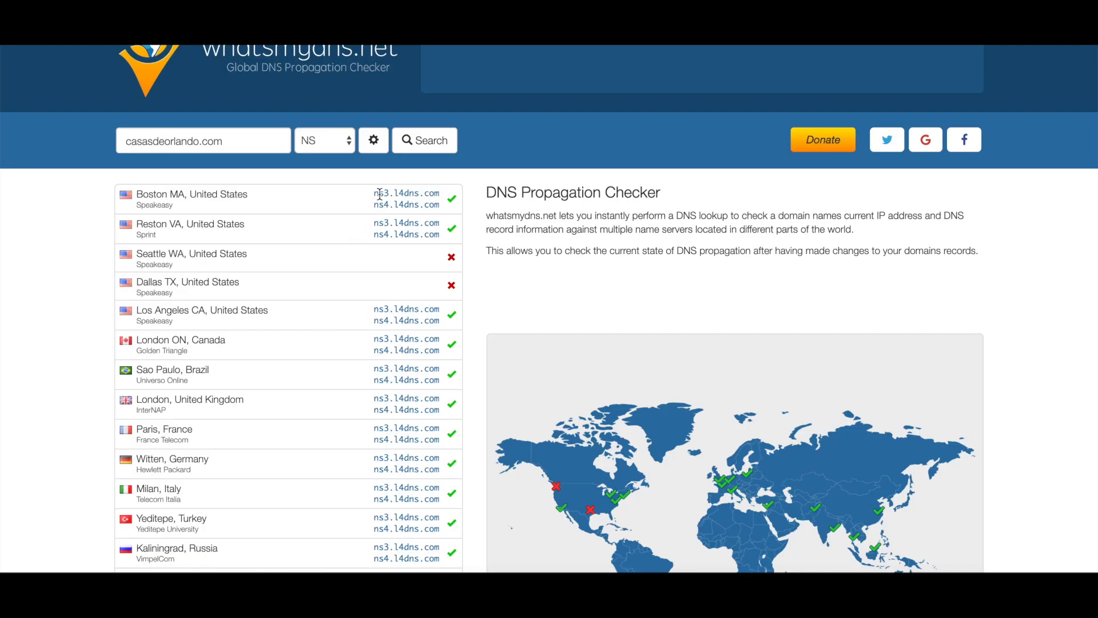
mouse_move(382, 207)
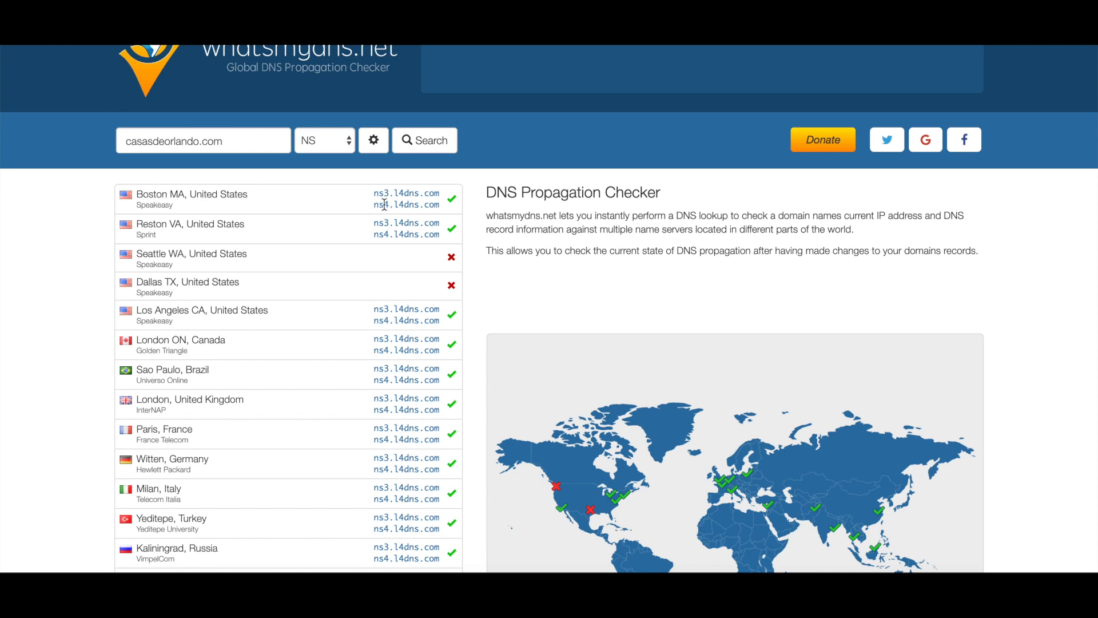
scroll(down, 3)
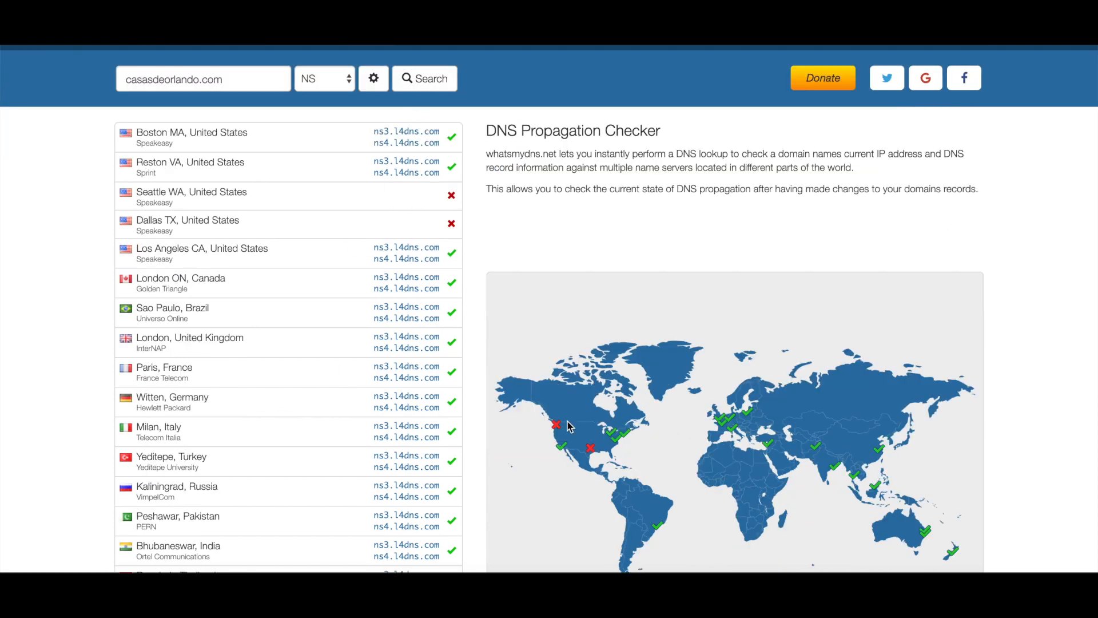